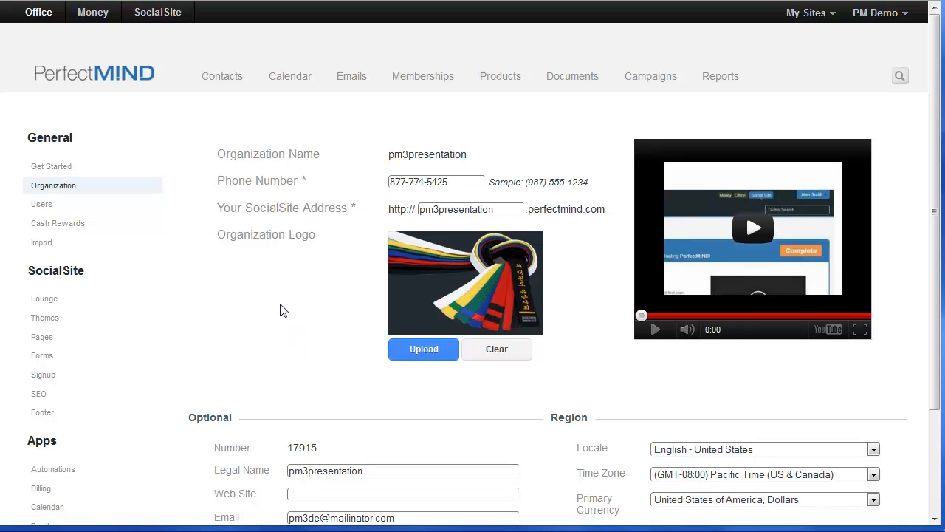
From account settings, open Automations to list workflows like Welcome New Student and Happy Birthday
left_click(876, 13)
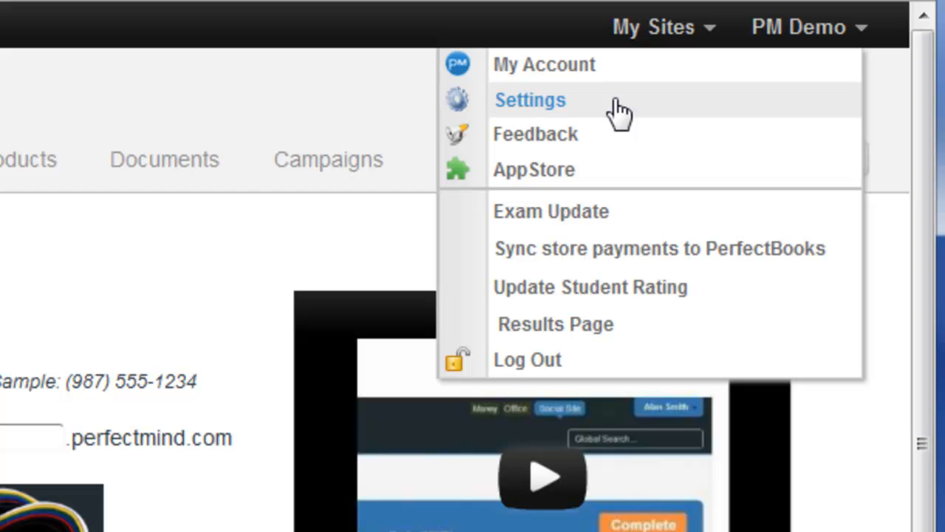
left_click(530, 99)
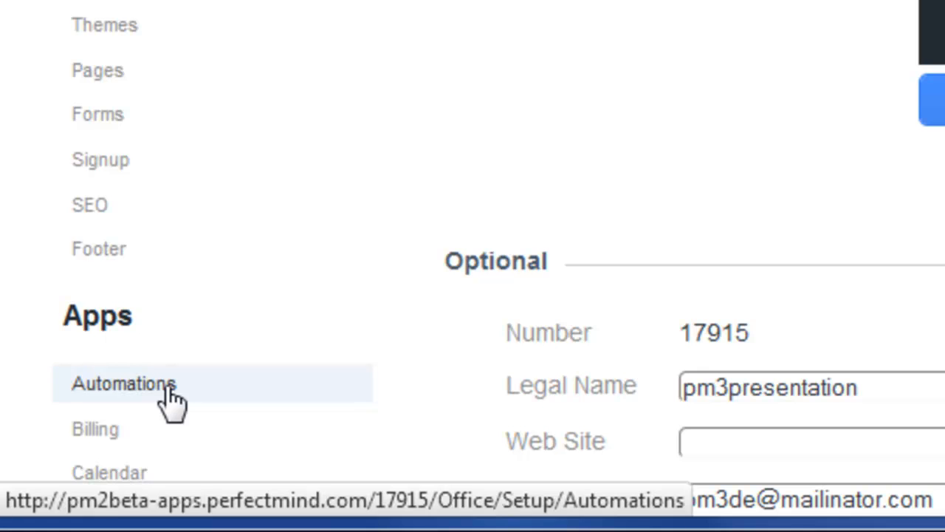
left_click(125, 383)
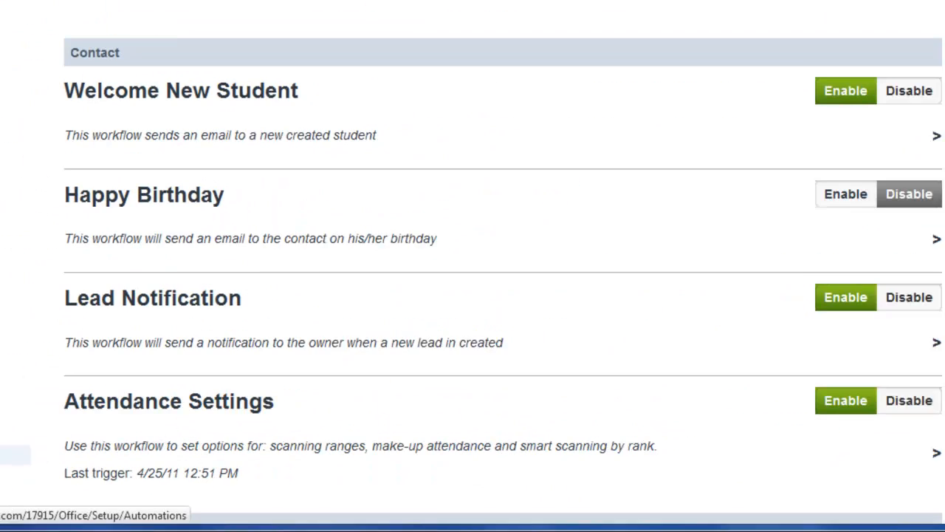
scroll("down", 3)
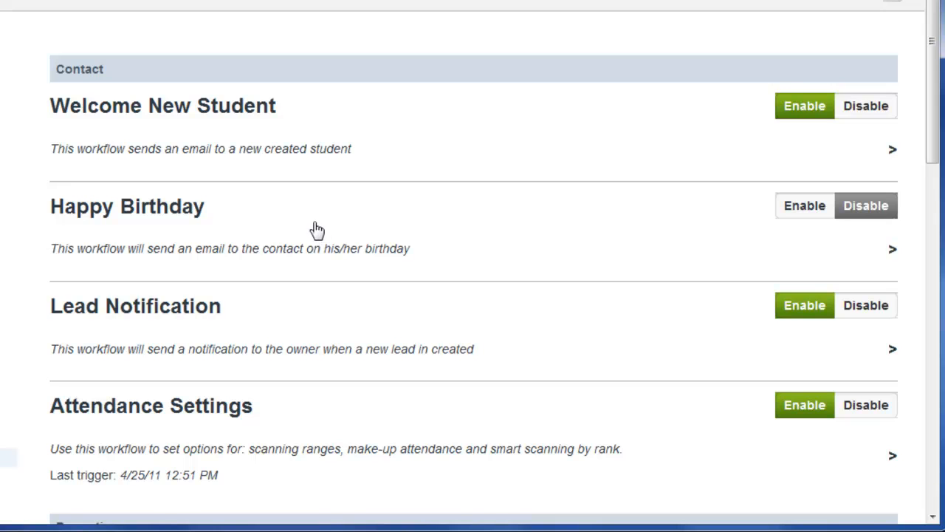
mouse_move(314, 125)
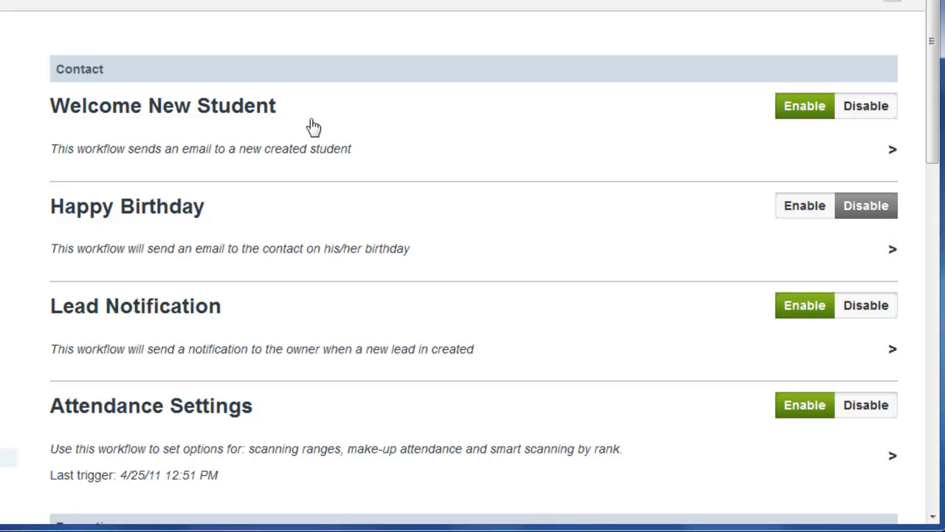
mouse_move(287, 233)
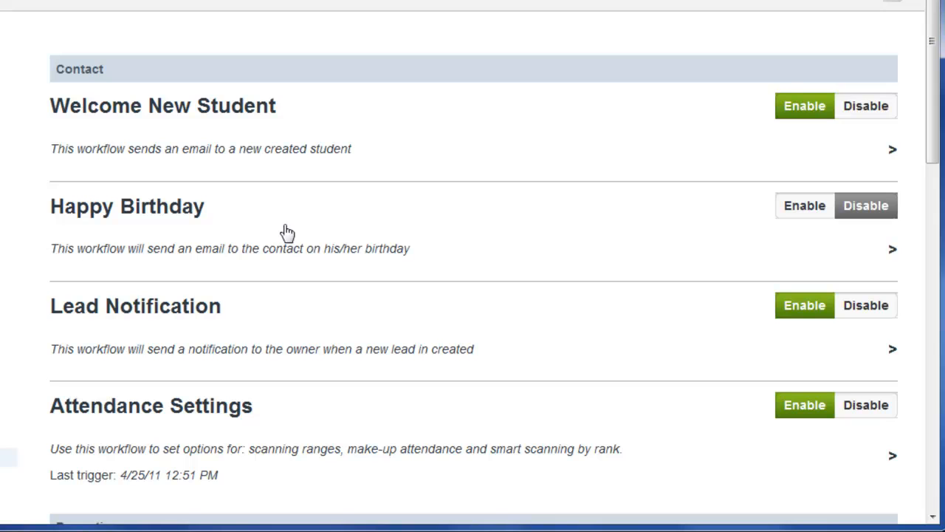
mouse_move(299, 230)
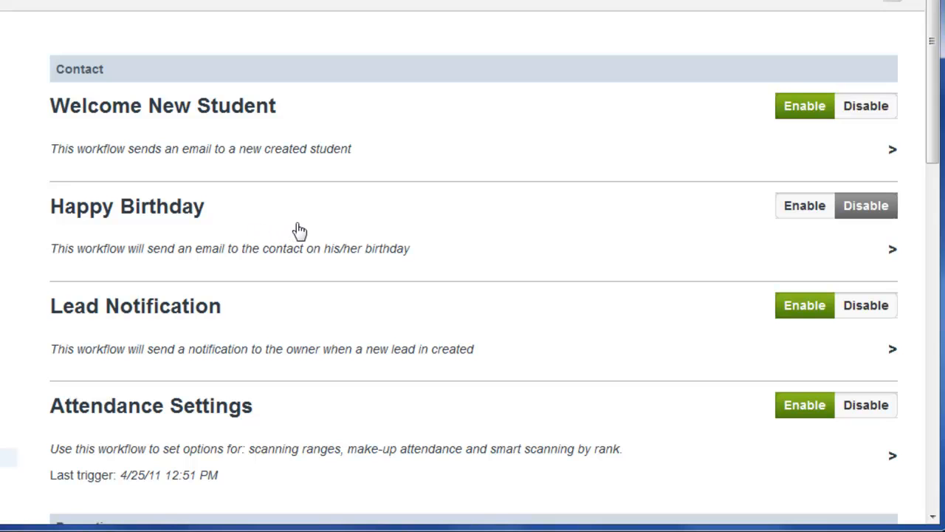
mouse_move(338, 325)
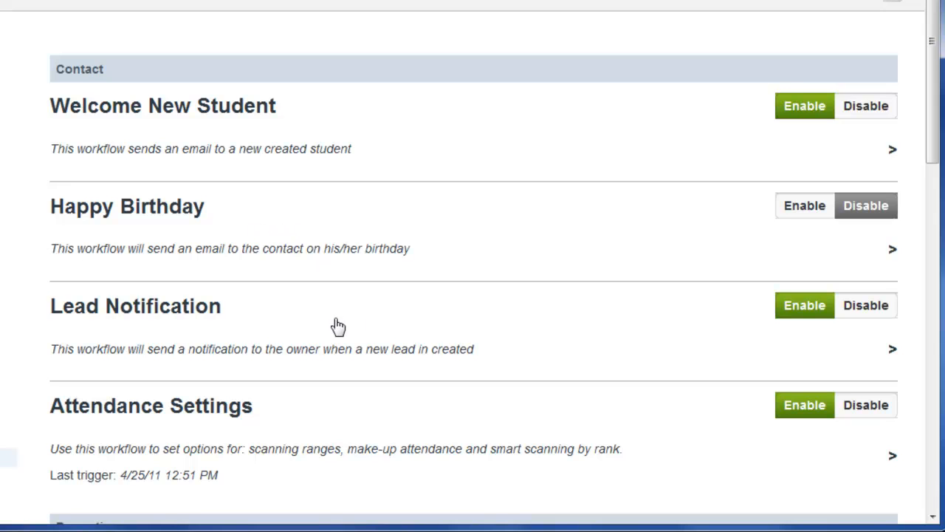
mouse_move(333, 331)
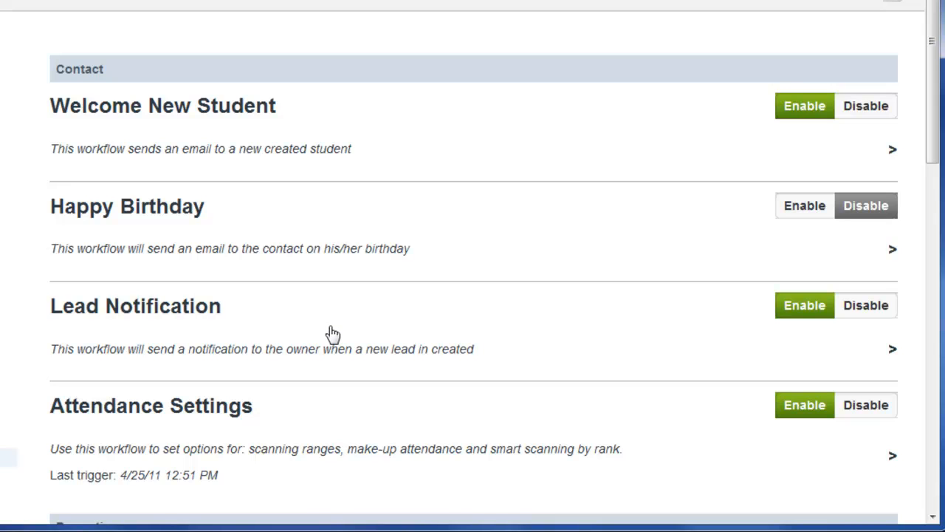
mouse_move(331, 334)
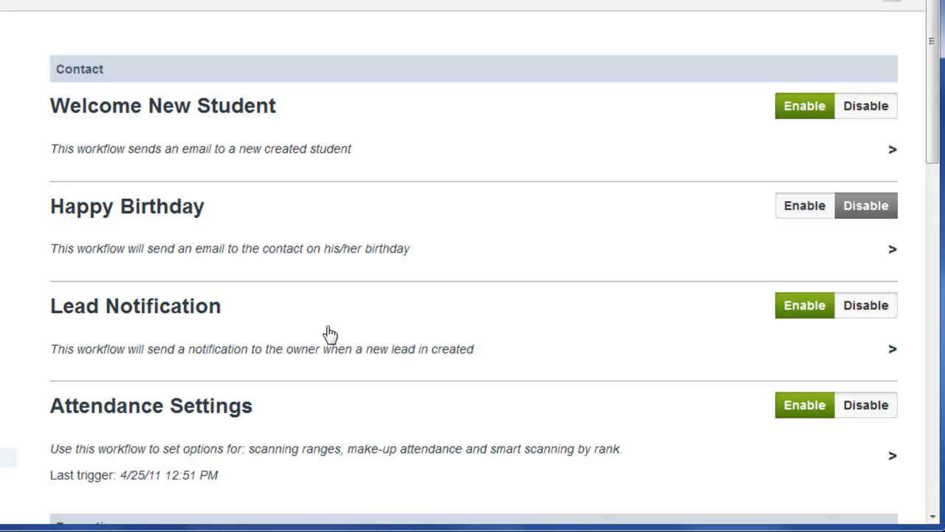
mouse_move(331, 337)
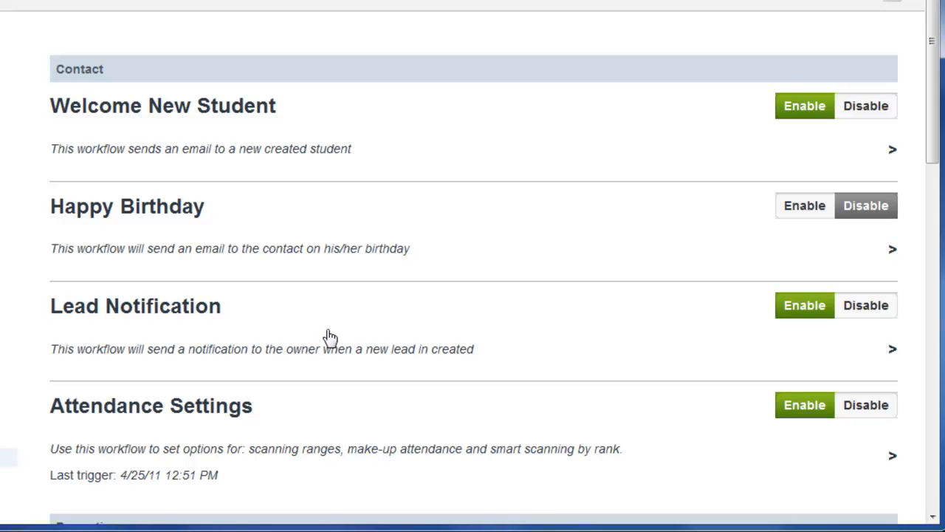
mouse_move(314, 334)
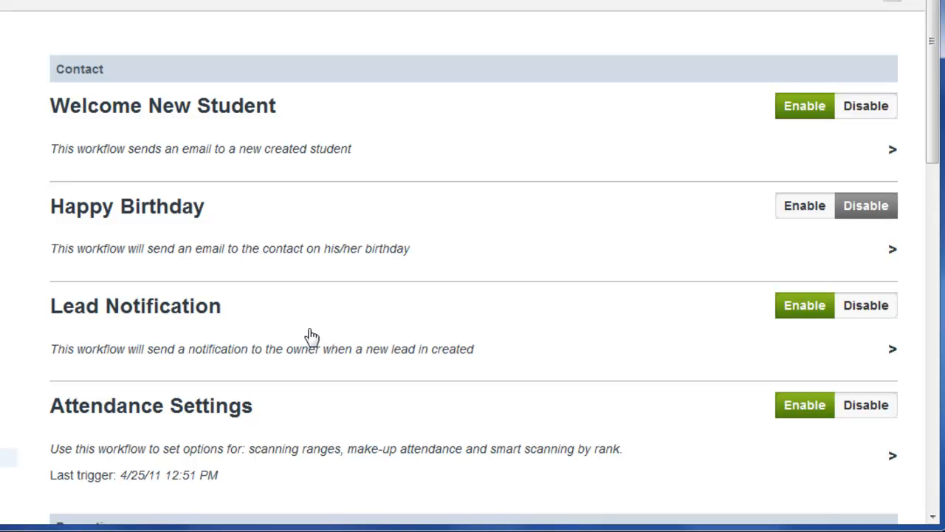
mouse_move(310, 336)
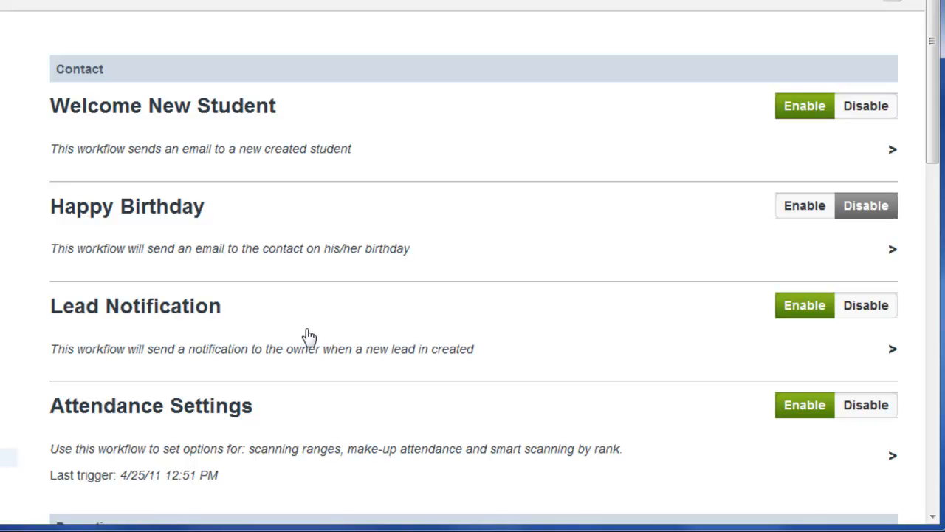
In the Transaction section, disable the 30 days Overdue Payment automation, keeping 14 days enabled
scroll("down", 3)
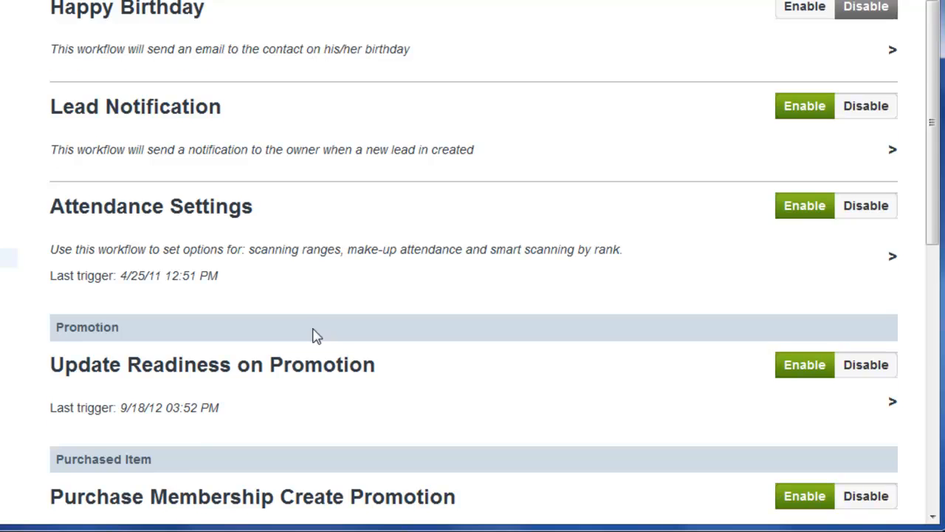
scroll("down", 3)
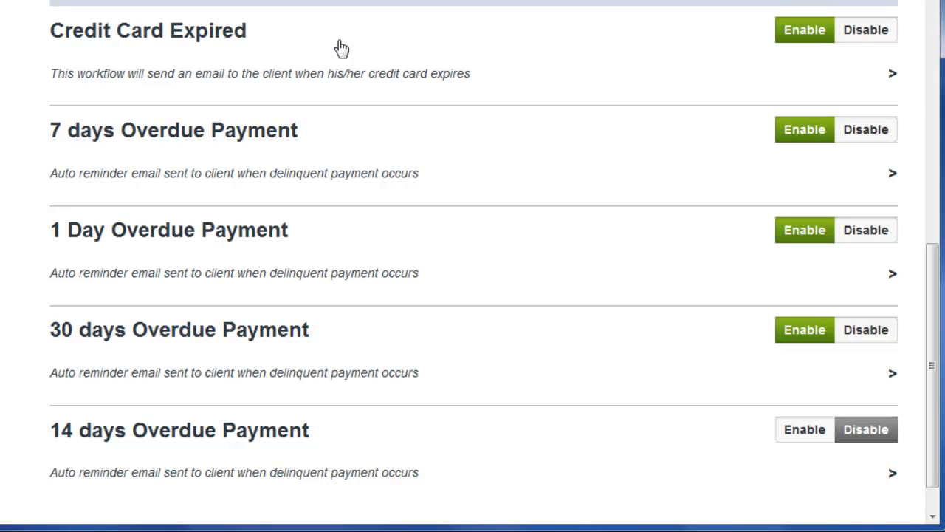
mouse_move(424, 164)
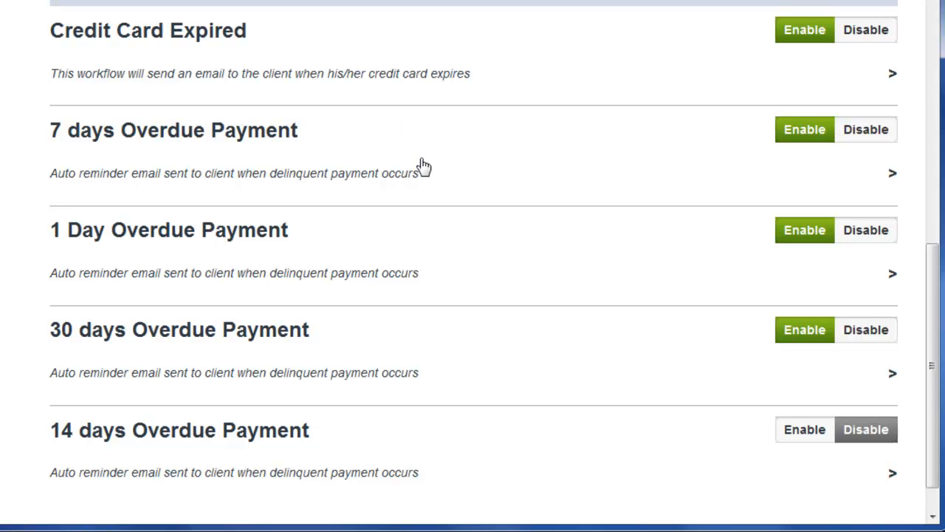
mouse_move(418, 163)
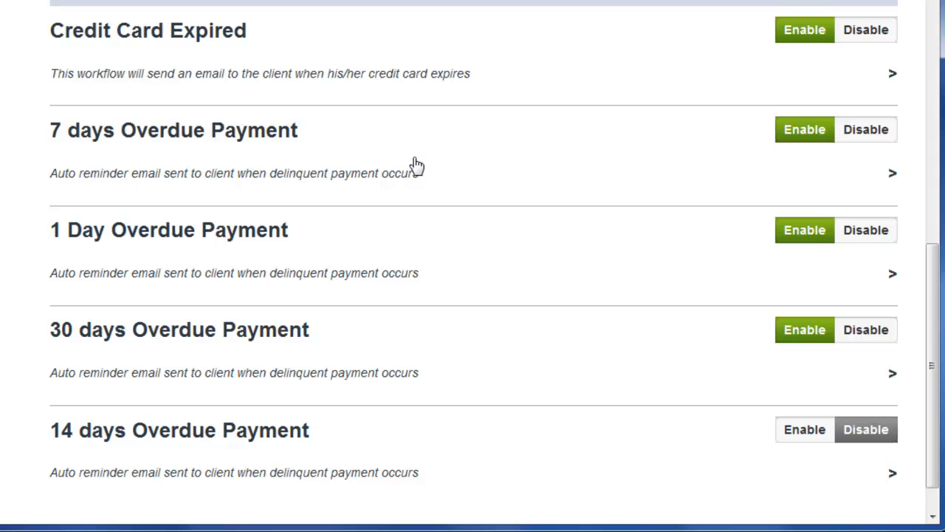
mouse_move(429, 195)
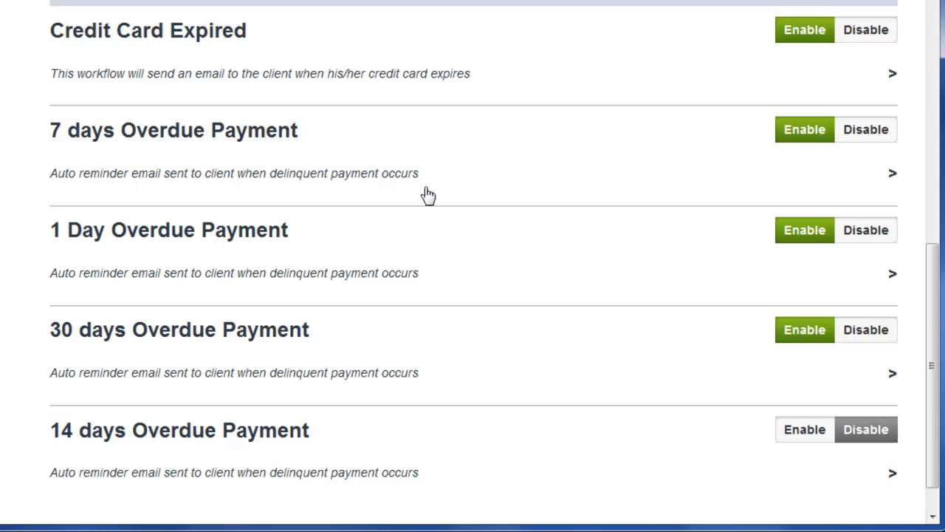
mouse_move(292, 272)
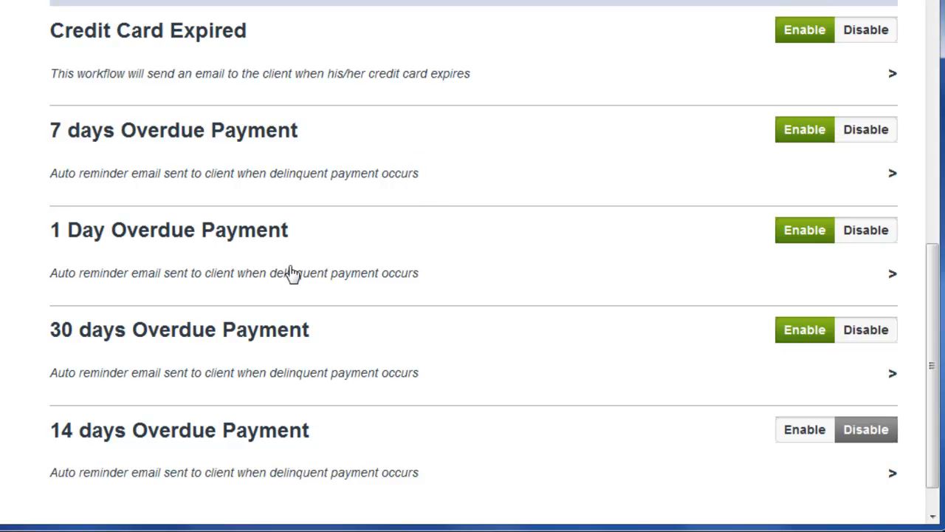
mouse_move(330, 446)
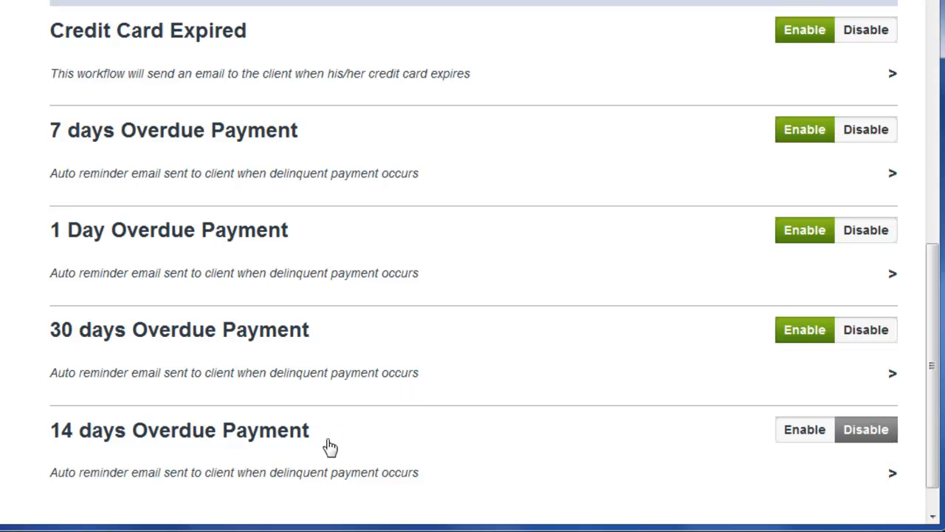
mouse_move(851, 392)
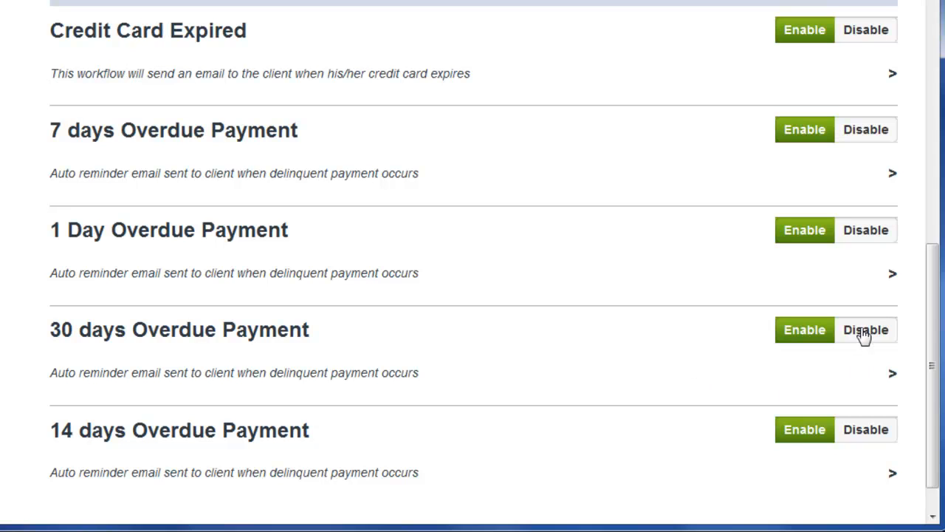
left_click(866, 330)
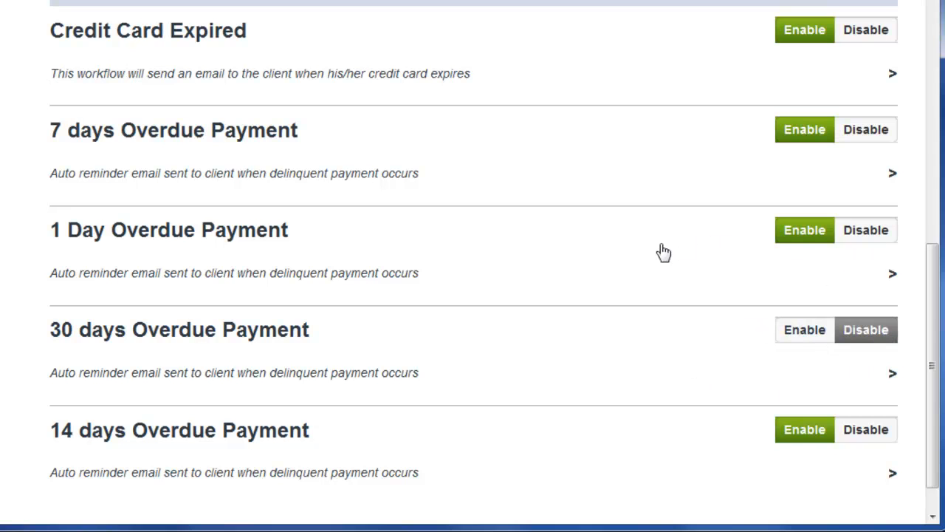
scroll("up", 3)
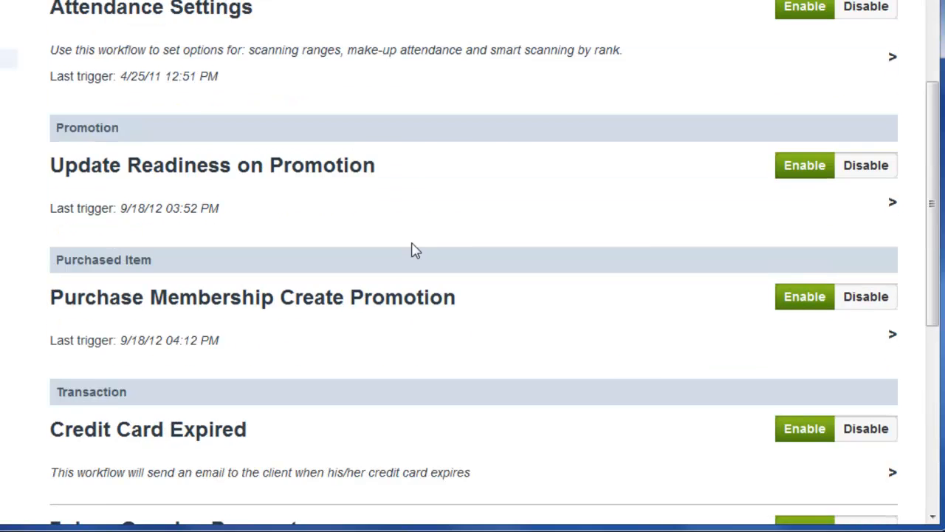
scroll("up", 3)
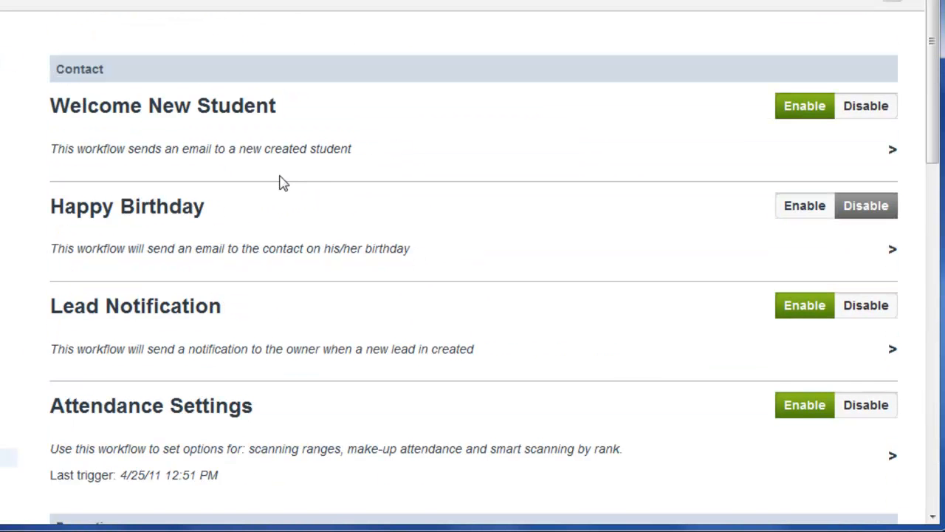